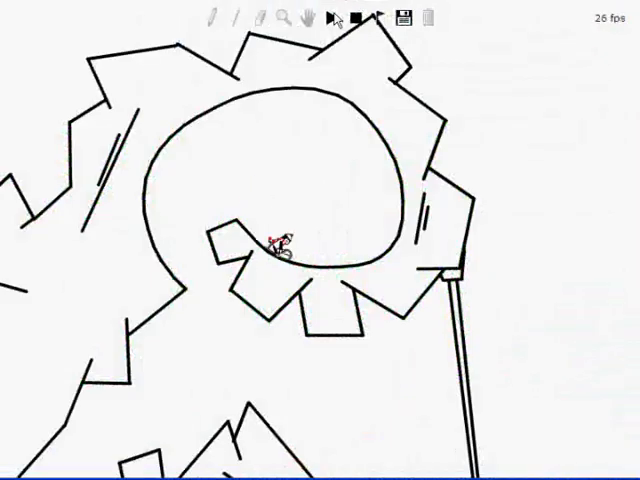
Play the track so the sled rider runs the jagged loop and flies off into empty space
click(332, 20)
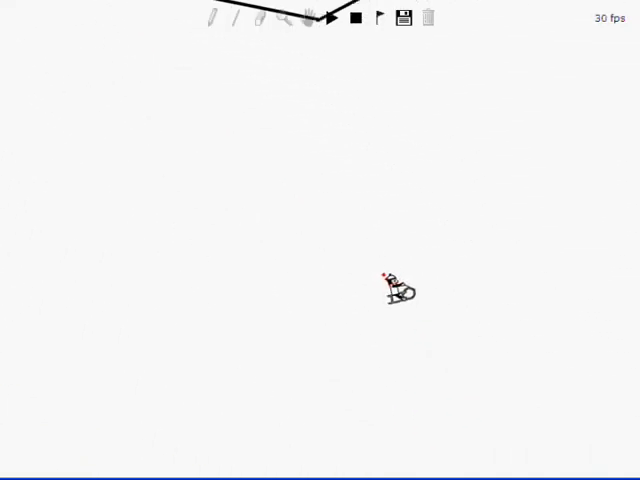
Replay the ride several times to watch the tall spiked ramp and strut-supported curve sections
click(330, 18)
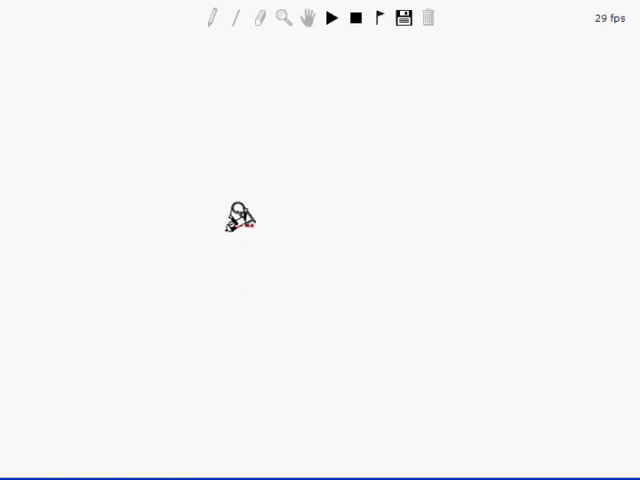
click(334, 18)
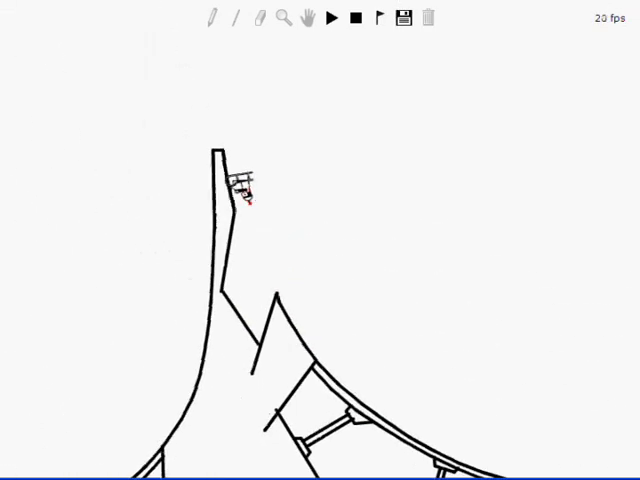
click(335, 19)
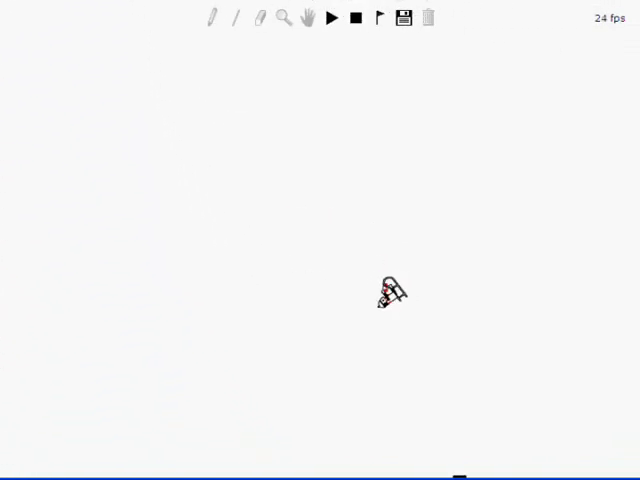
click(332, 18)
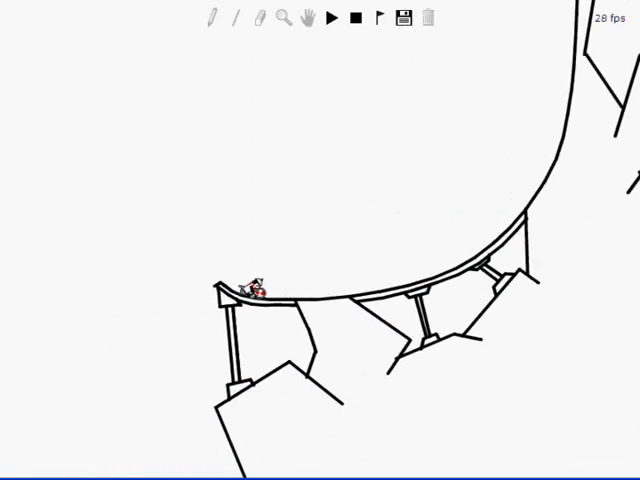